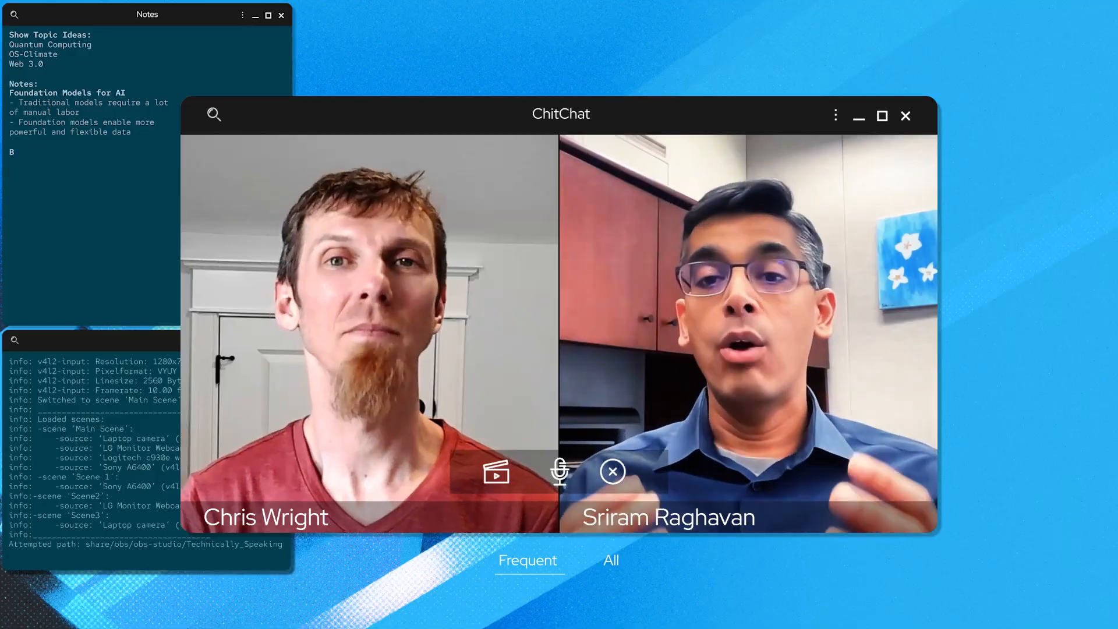
pyautogui.write('uild, Train and Deploy')
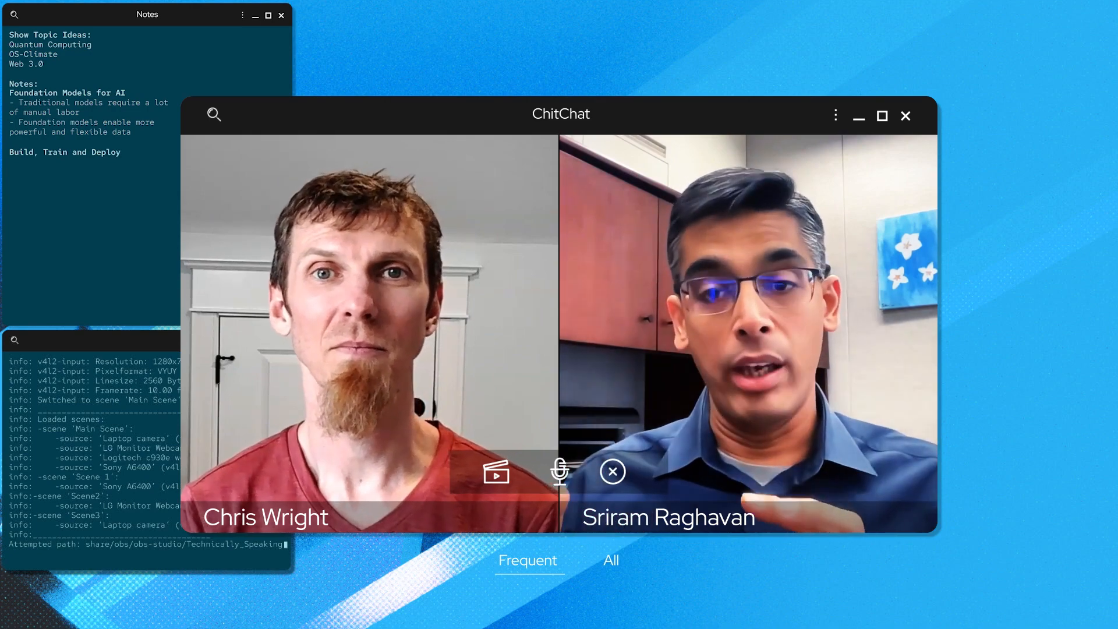